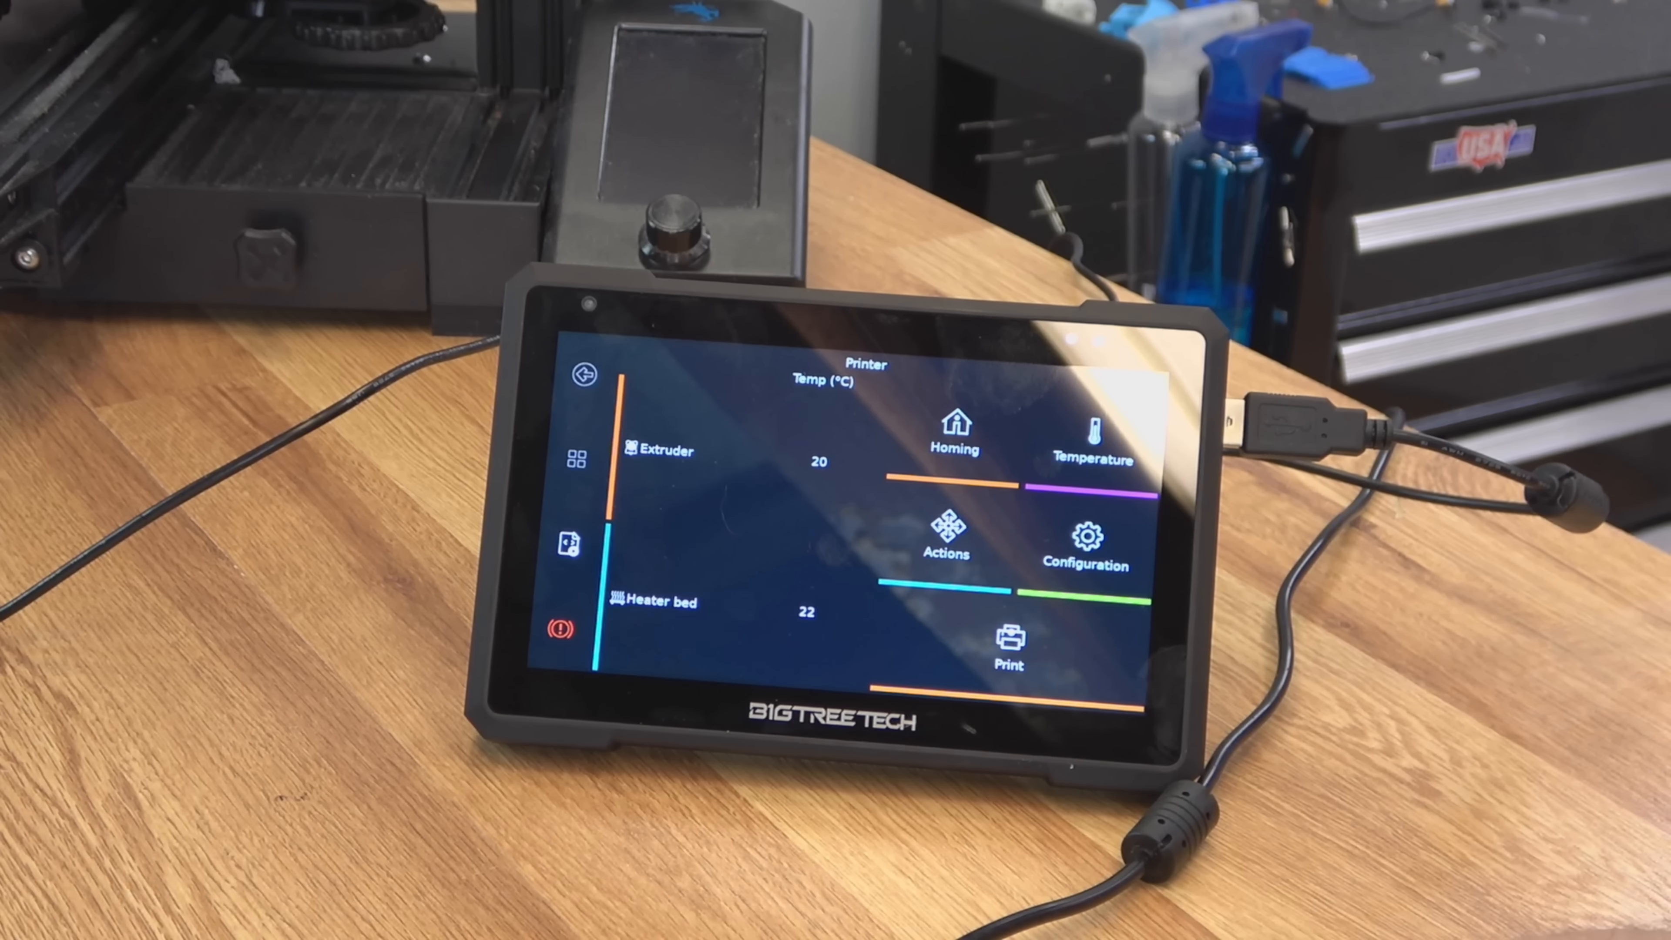
Preheat the printer so the extruder targets 240 °C and the bed targets 80 °C
{"action": "left_click", "coordinate": [950, 427]}
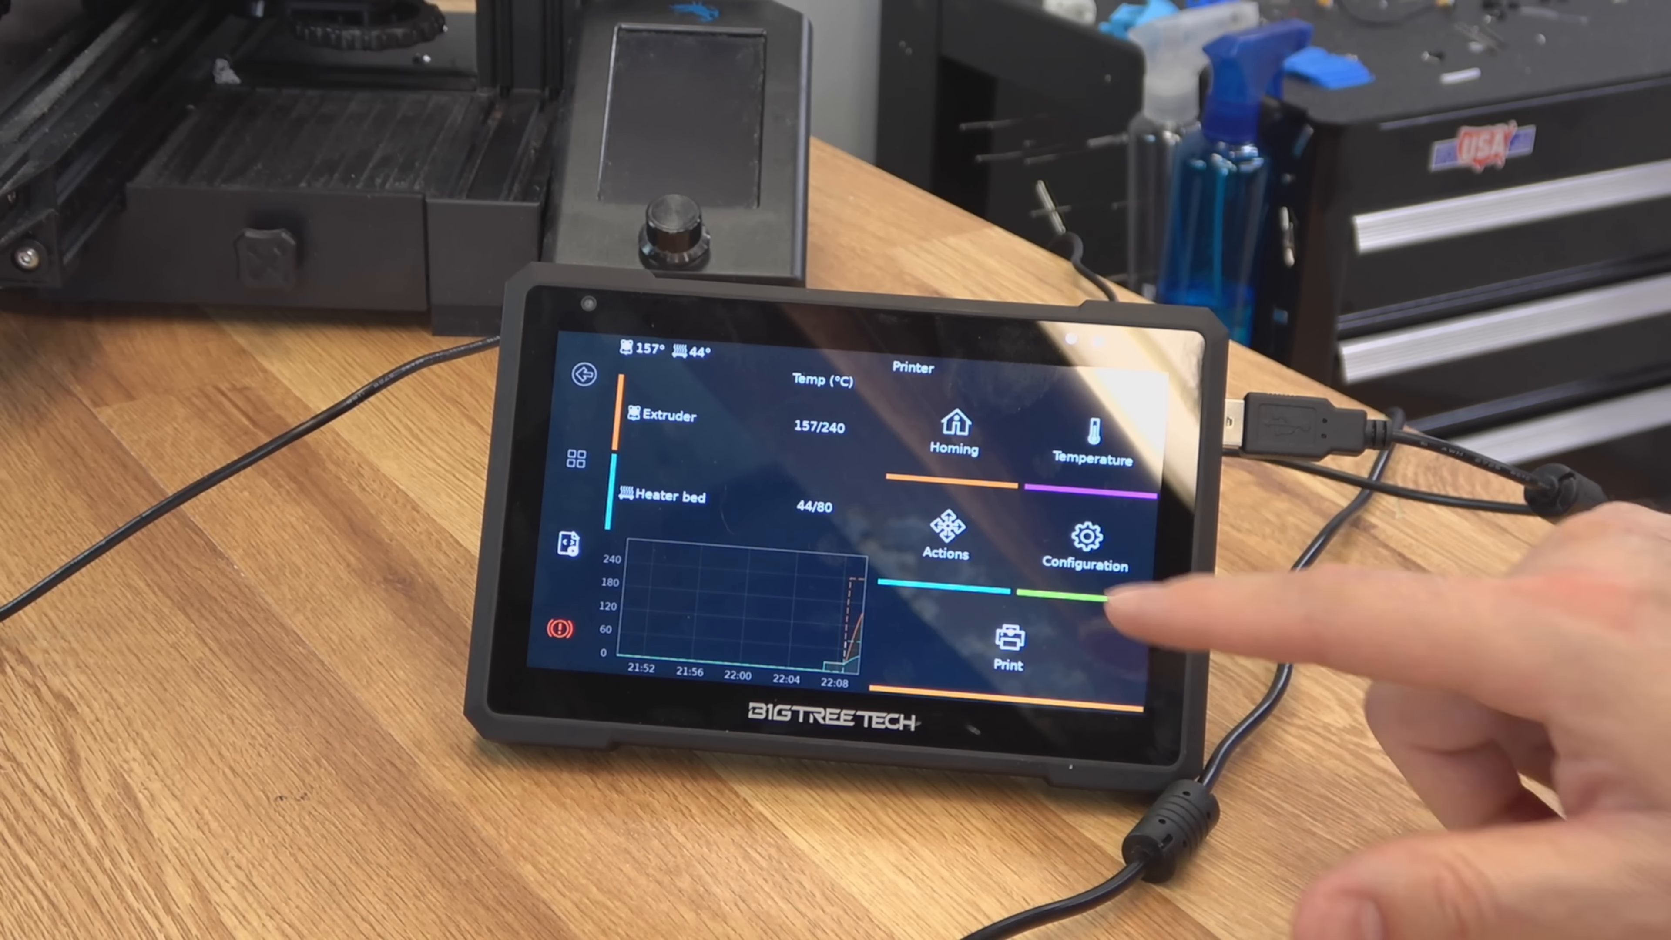
{"action": "left_click", "coordinate": [1085, 544]}
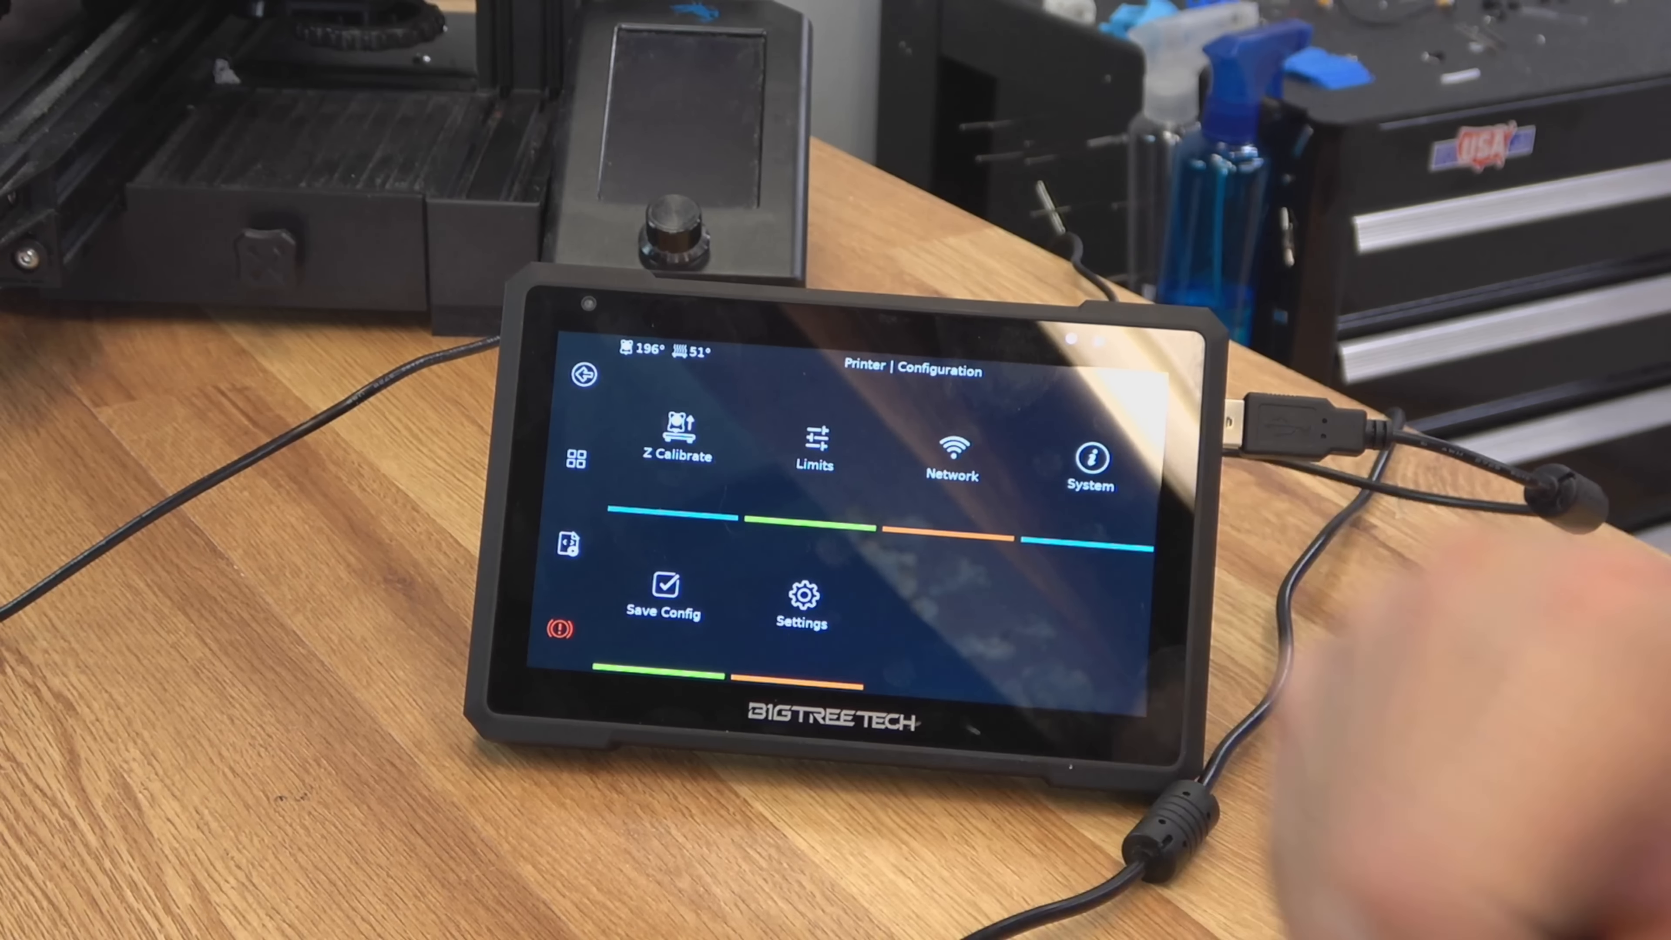
{"action": "left_click", "coordinate": [675, 448]}
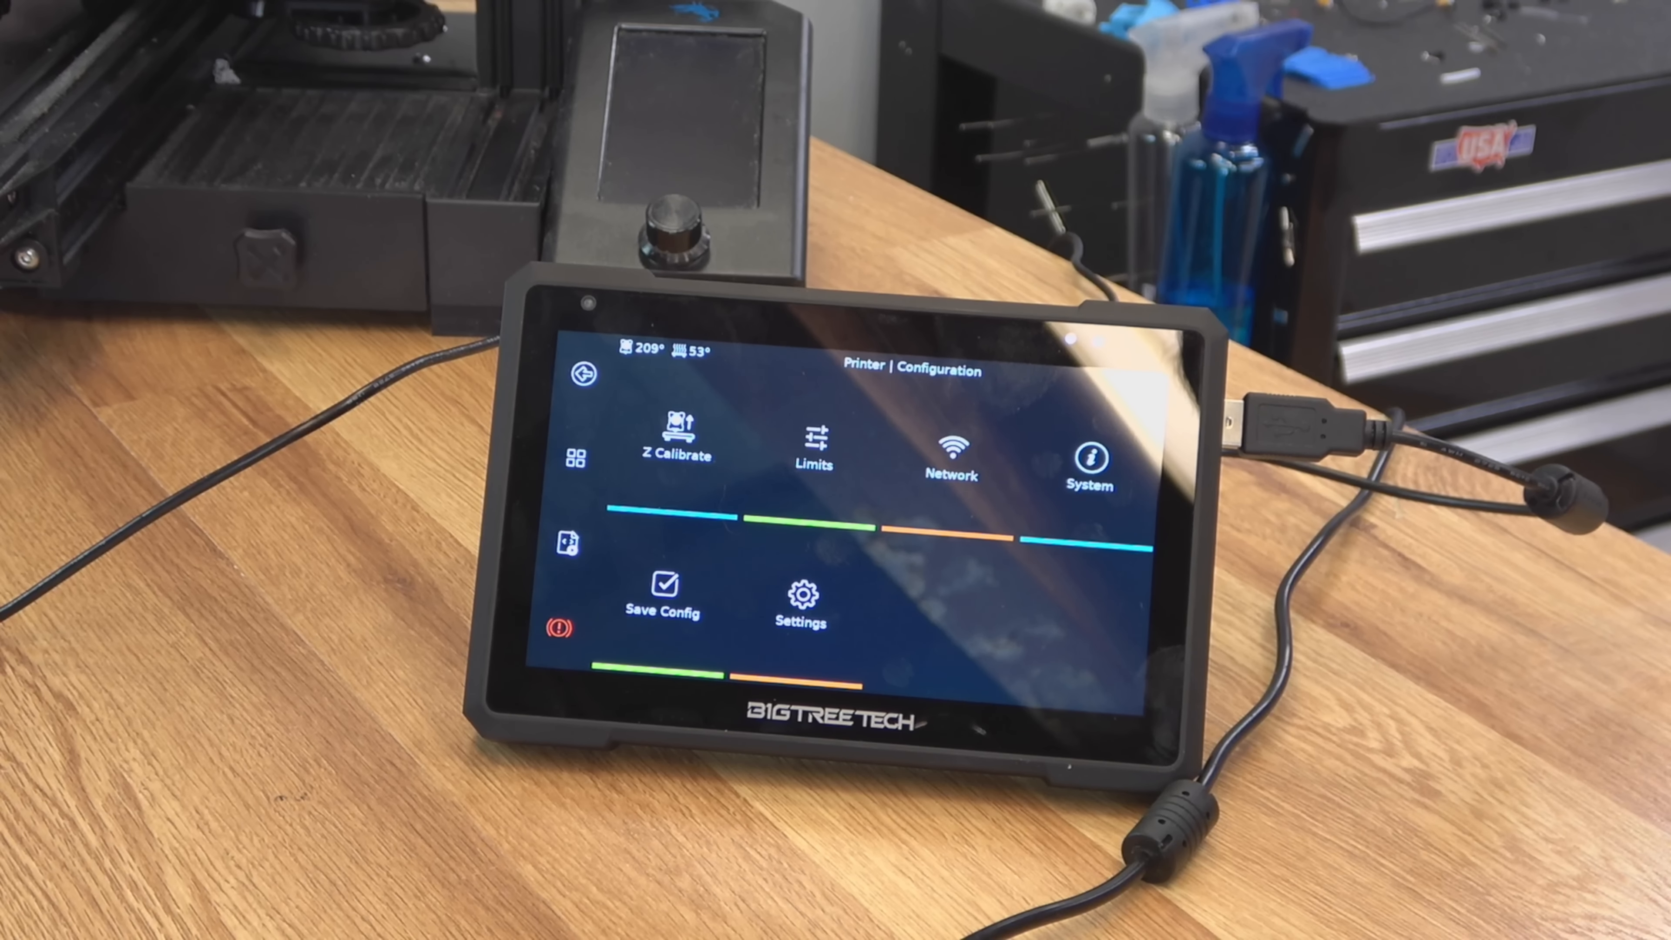
{"action": "left_click", "coordinate": [582, 374]}
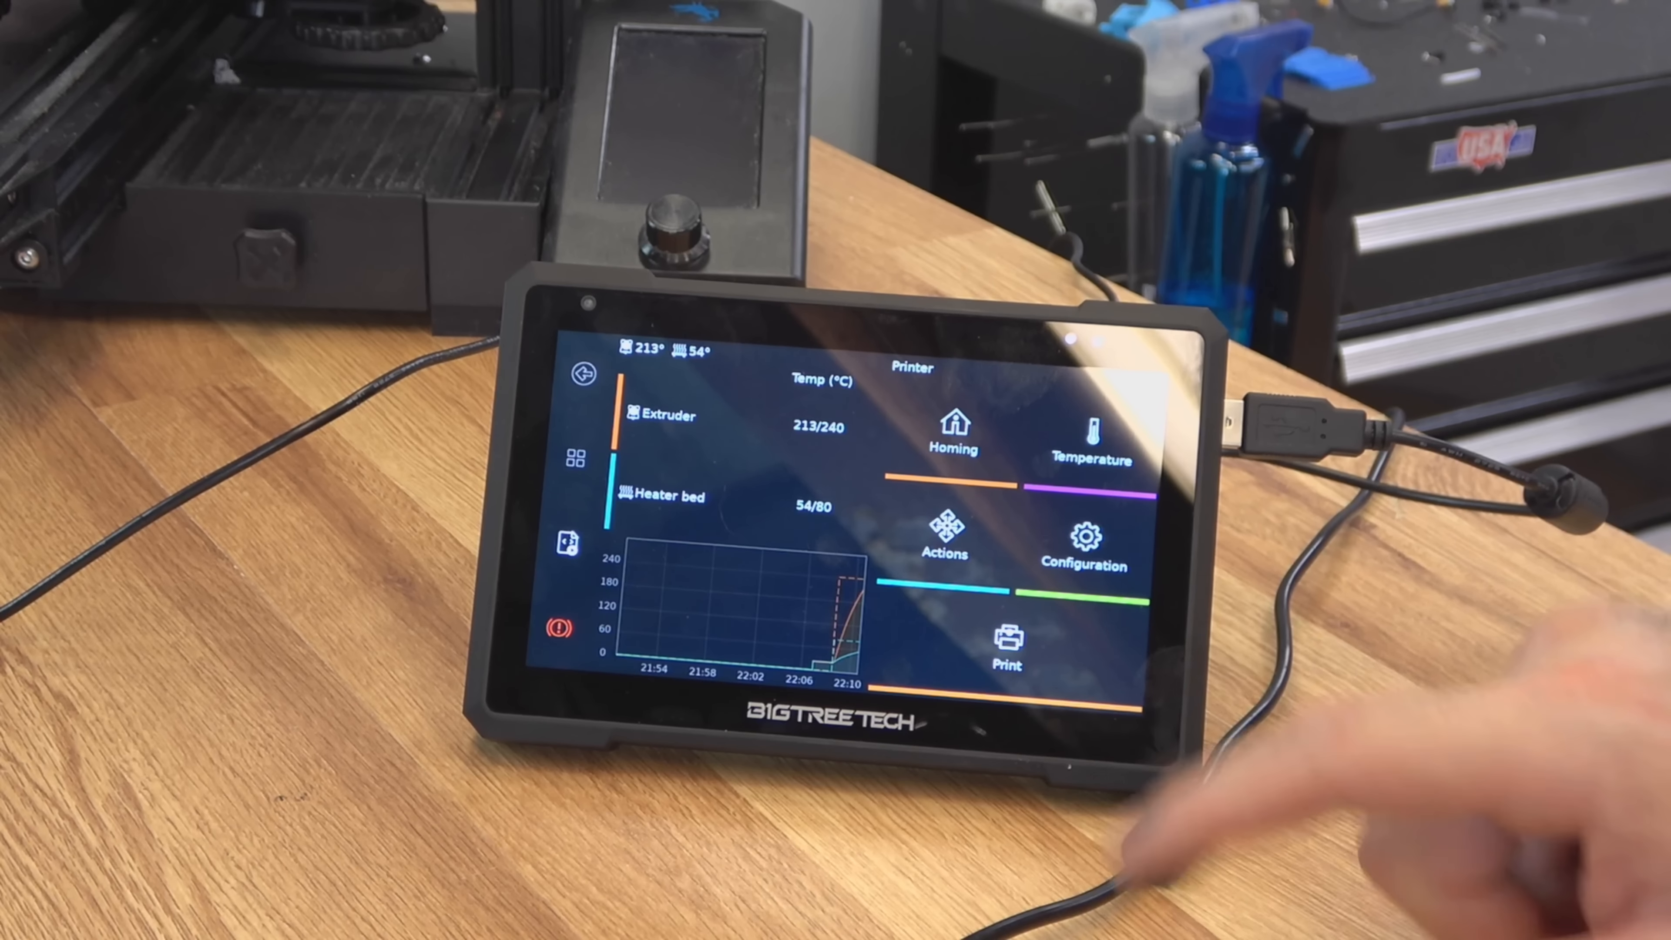
{"action": "left_click", "coordinate": [1004, 640]}
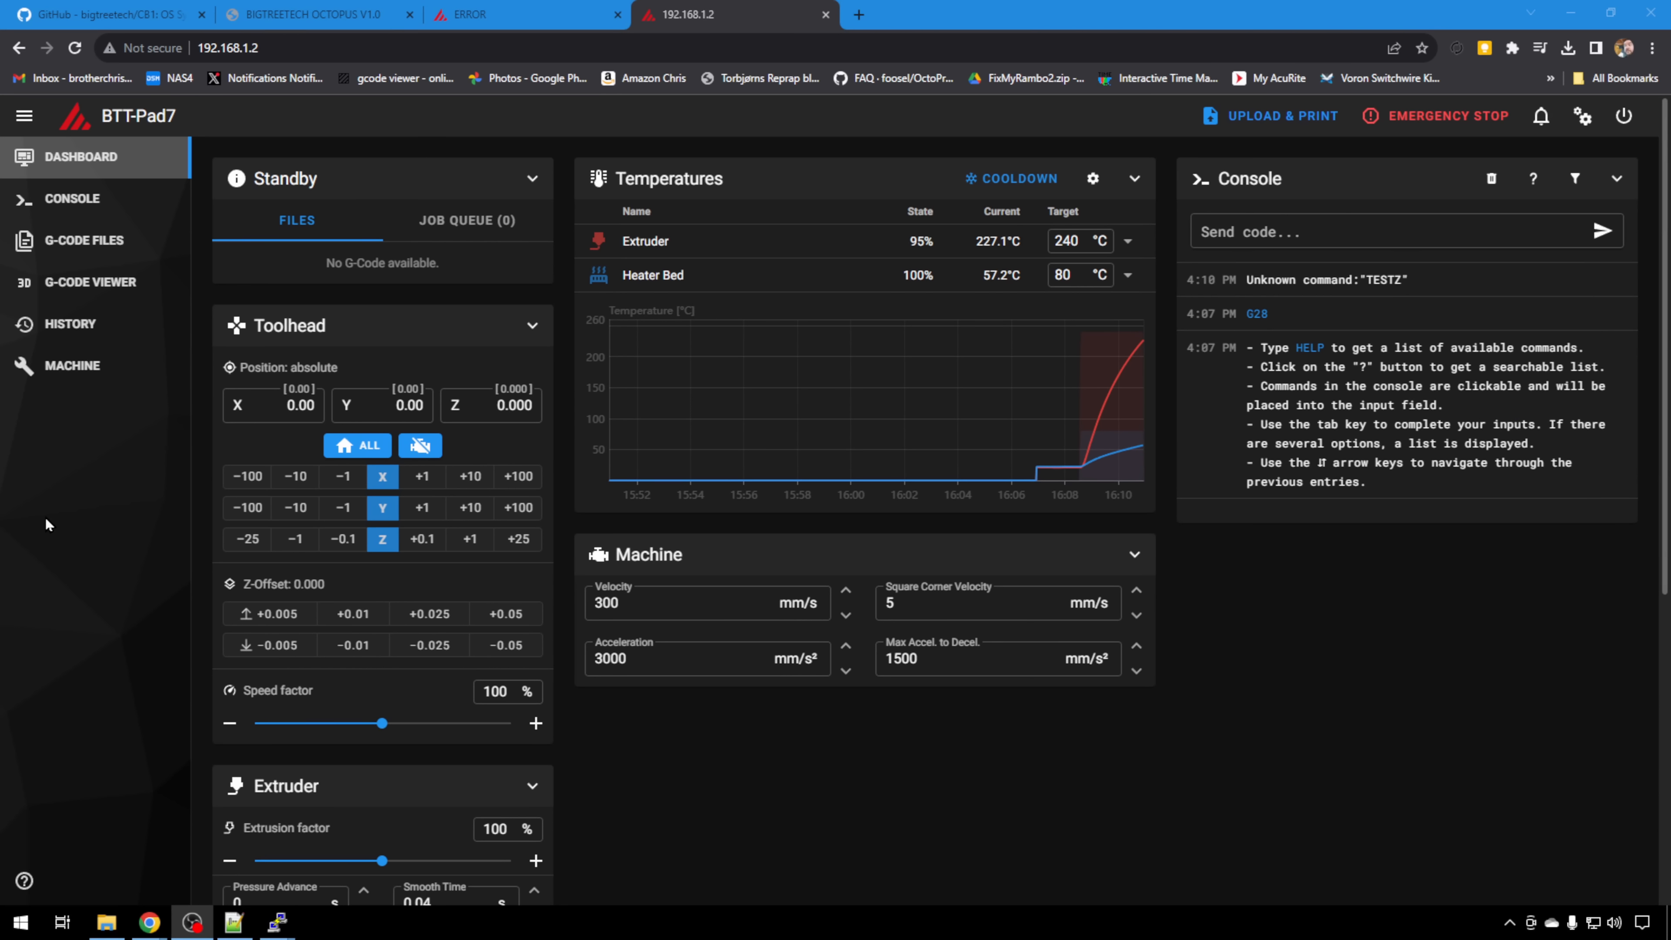
{"action": "mouse_move", "coordinate": [71, 365]}
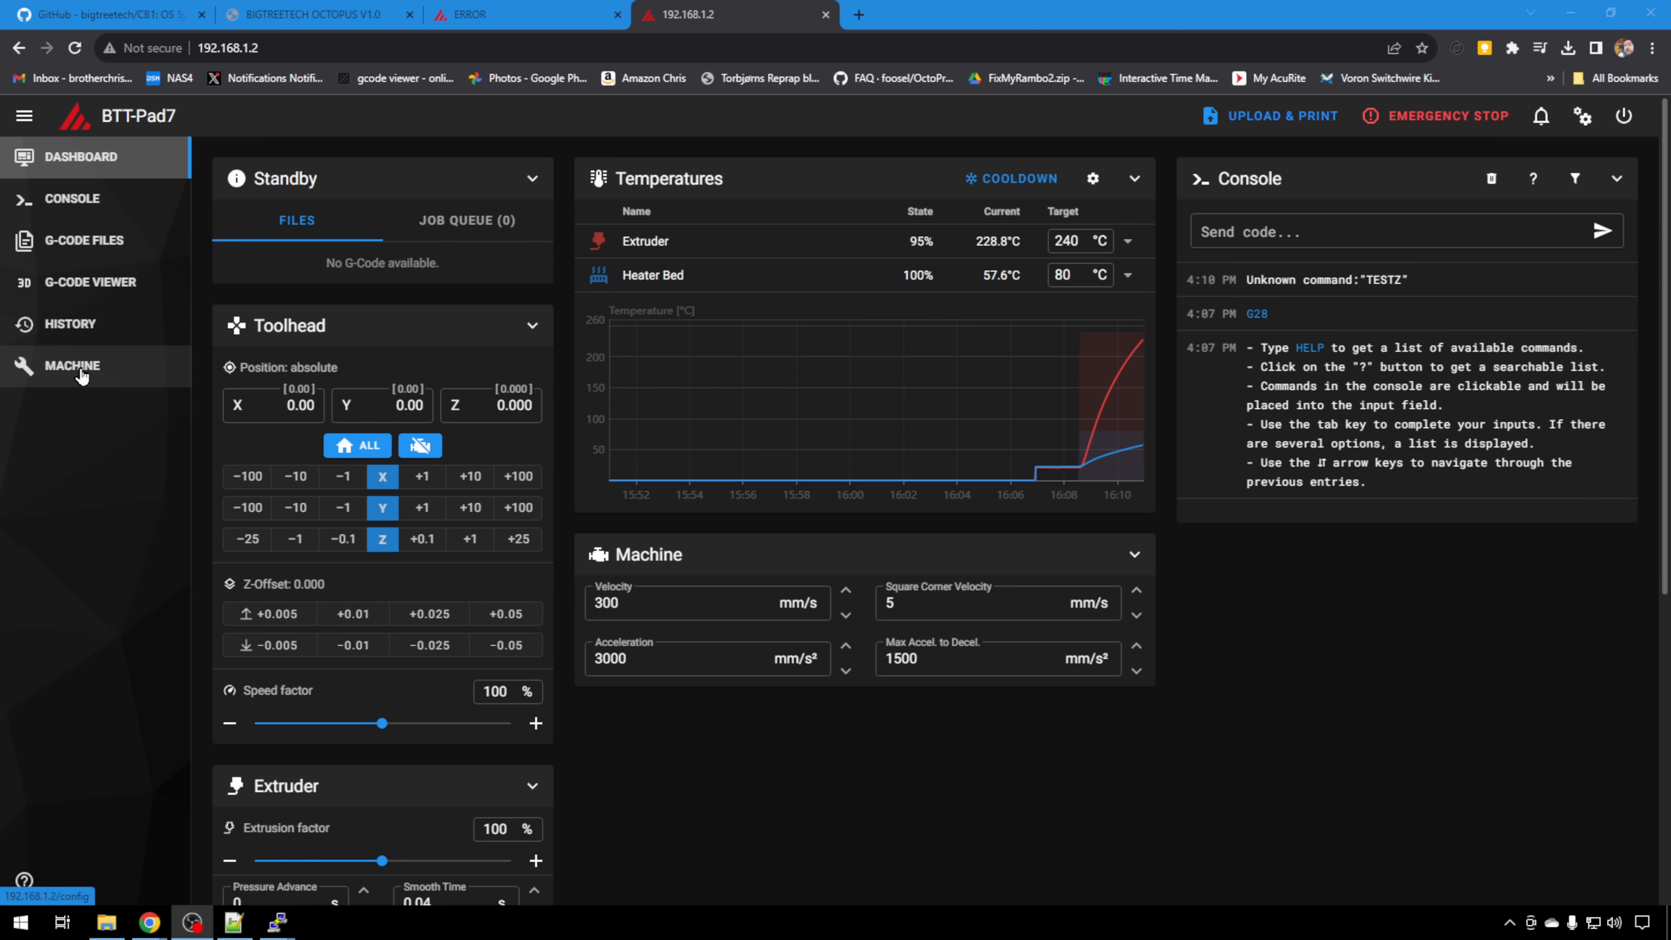
Show the G-Code Files list containing grate hook_0.2mm_ASA_MK2.5S_1h16m.gcode
{"action": "left_click", "coordinate": [83, 240]}
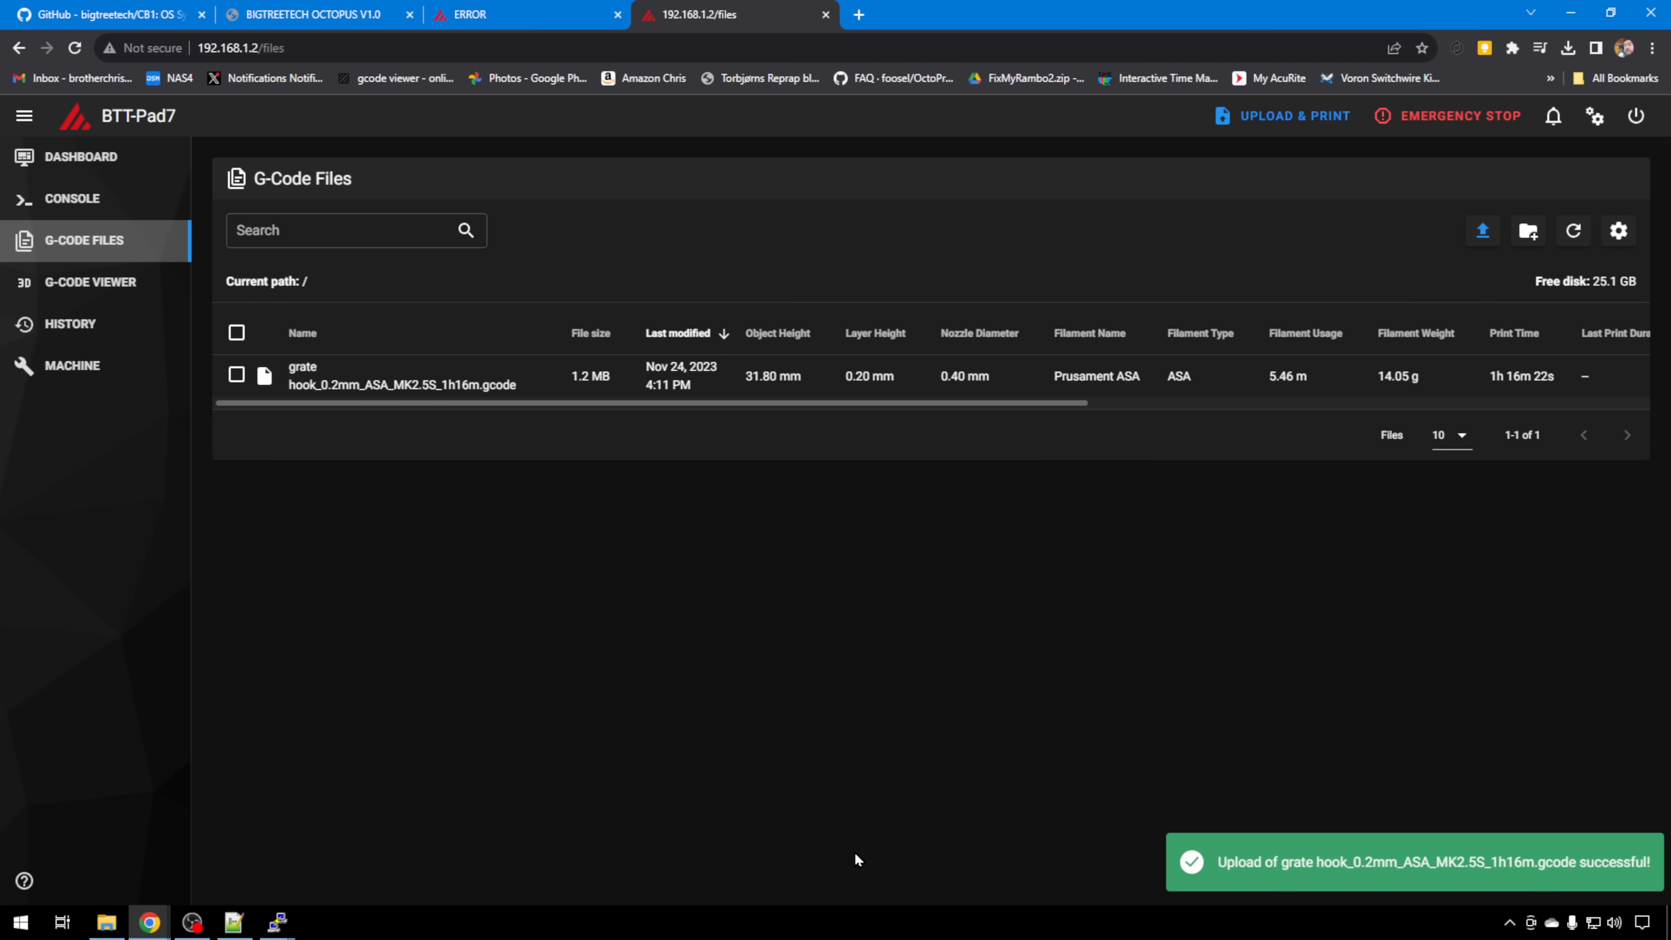
{"action": "mouse_move", "coordinate": [807, 502]}
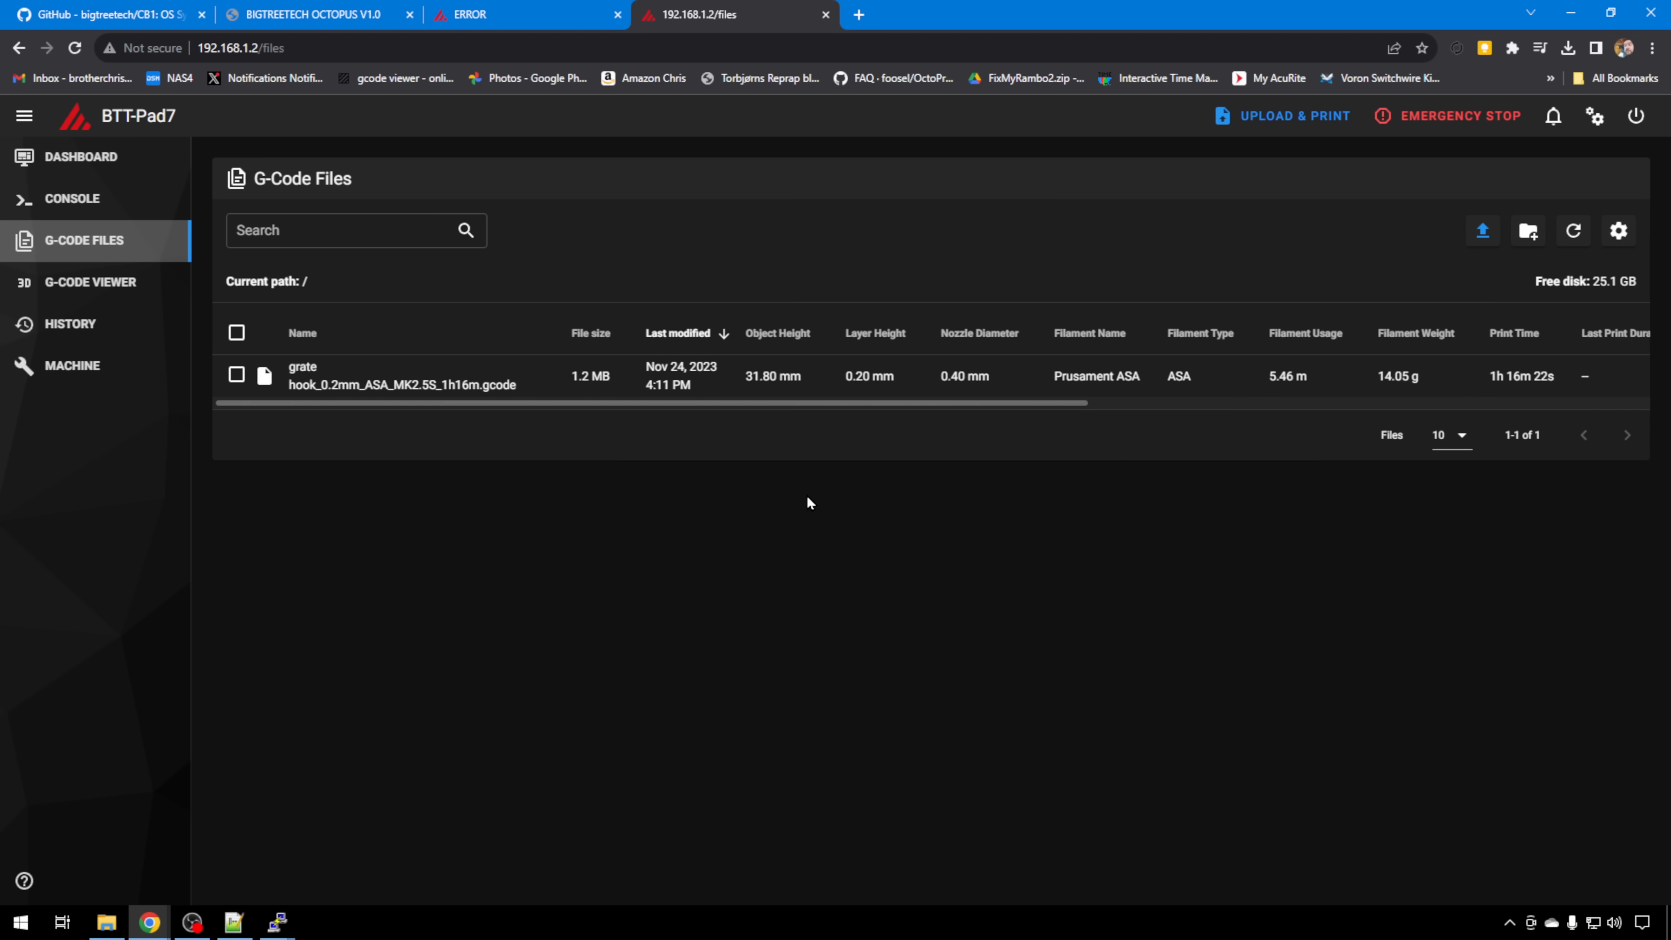
{"action": "mouse_move", "coordinate": [402, 488]}
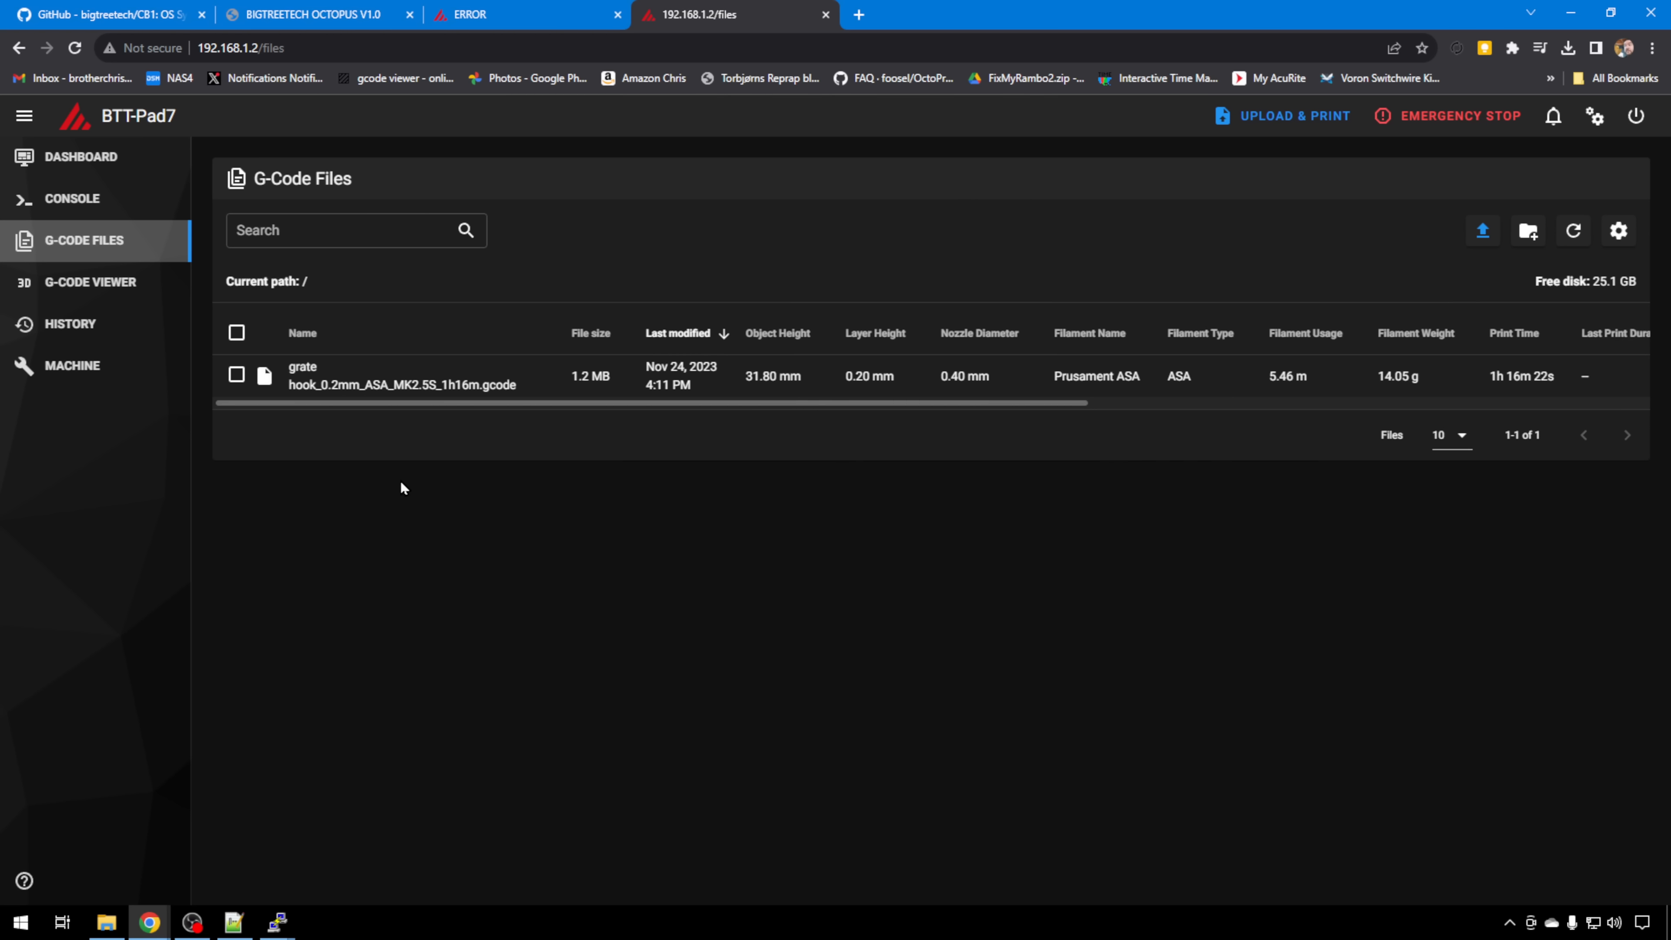